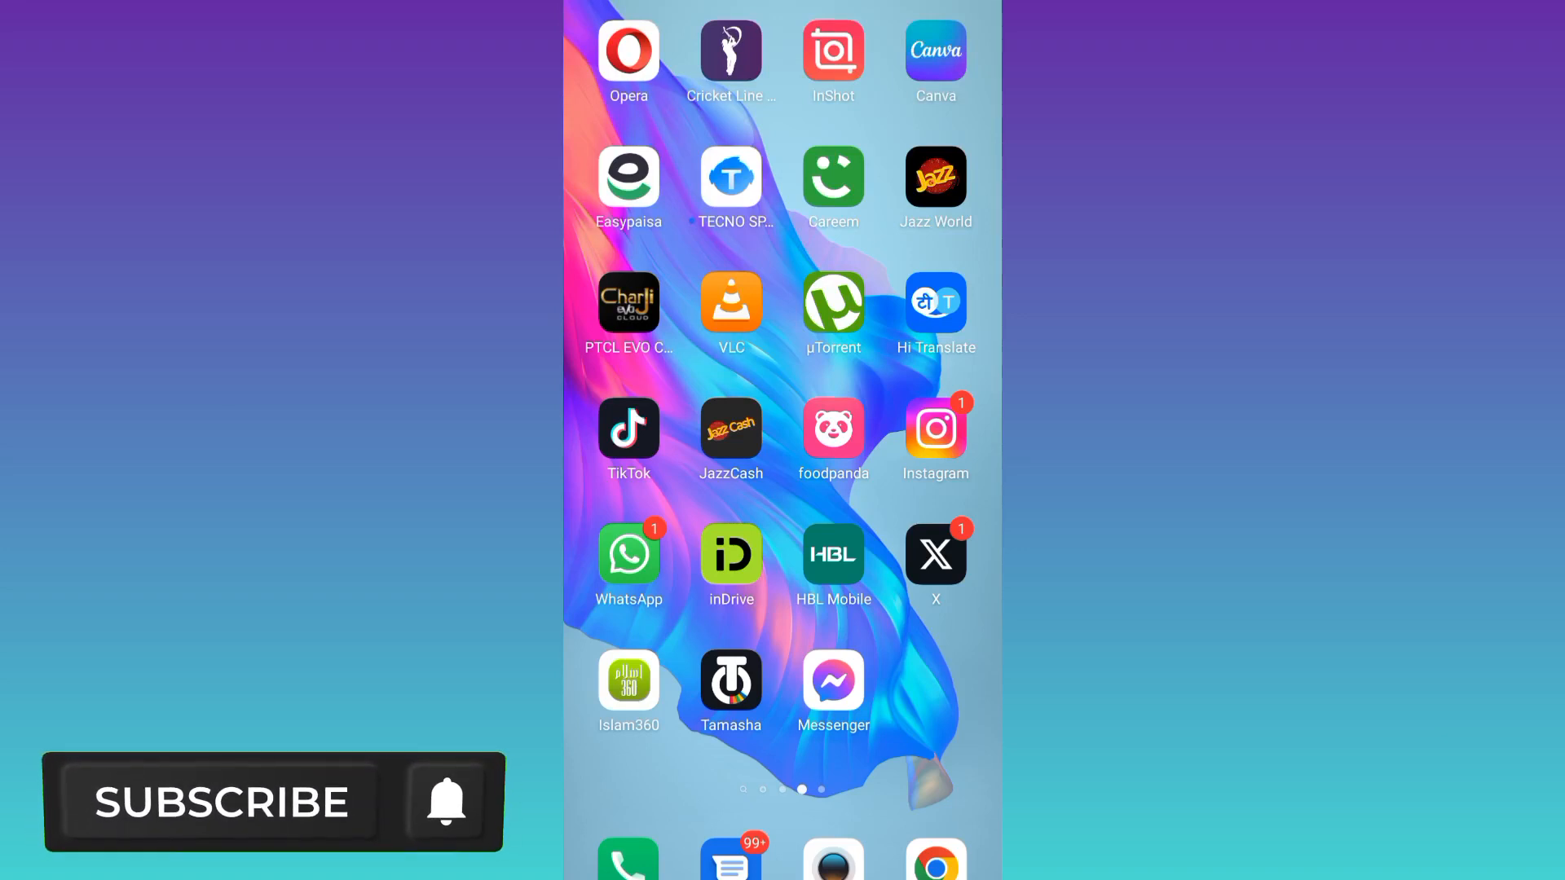
# - Launch the file manager from the home screen to show its storage list
pyautogui.click(222, 802)
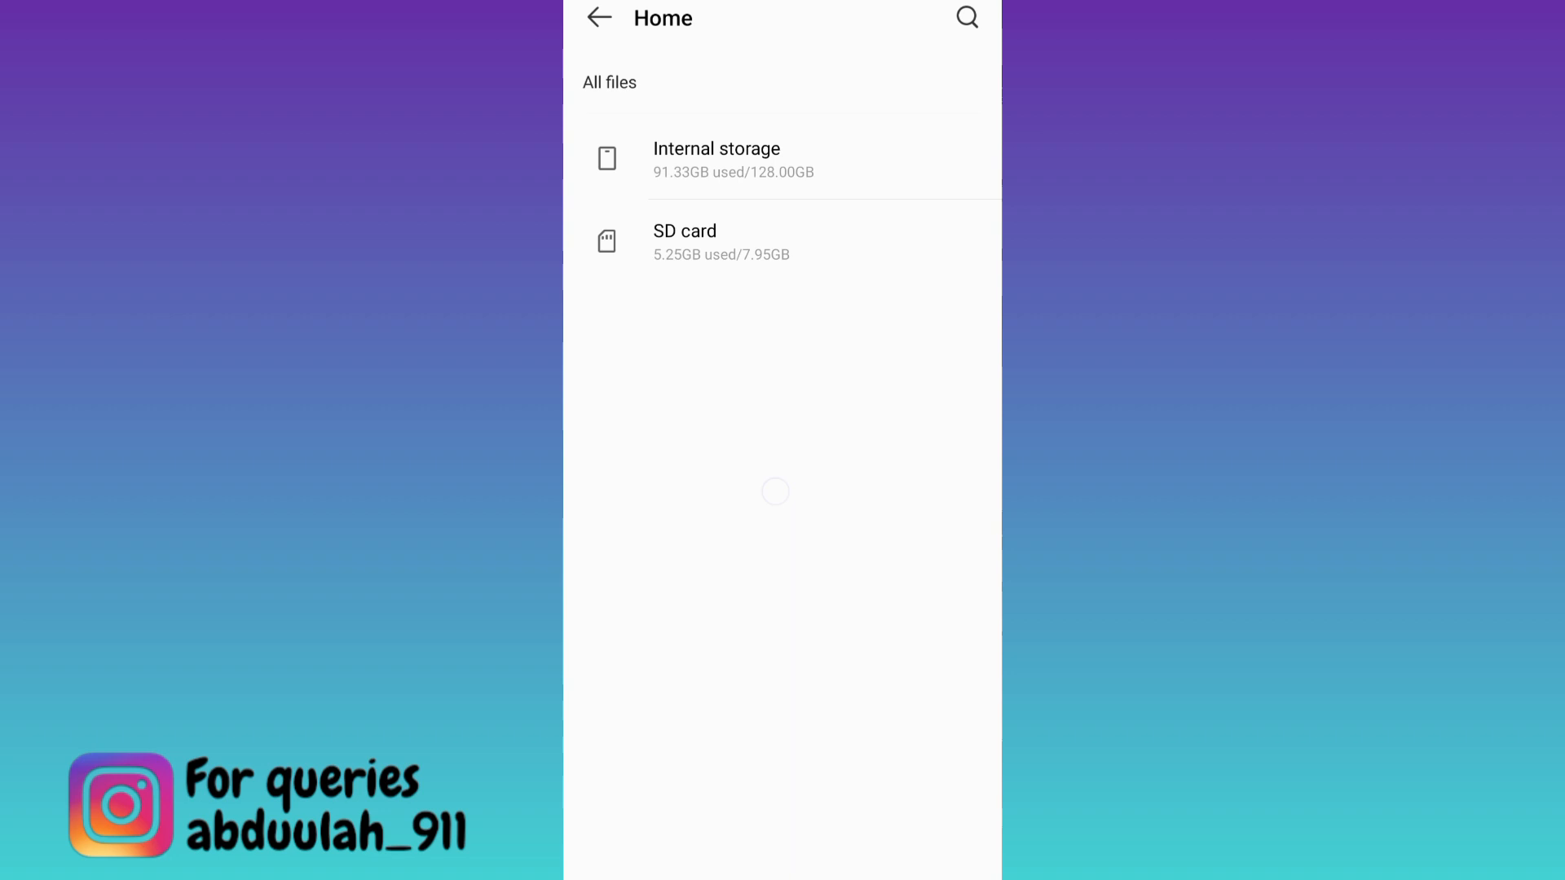
# - Navigate Internal storage > Android > media > com.whatsapp > WhatsApp
pyautogui.click(716, 160)
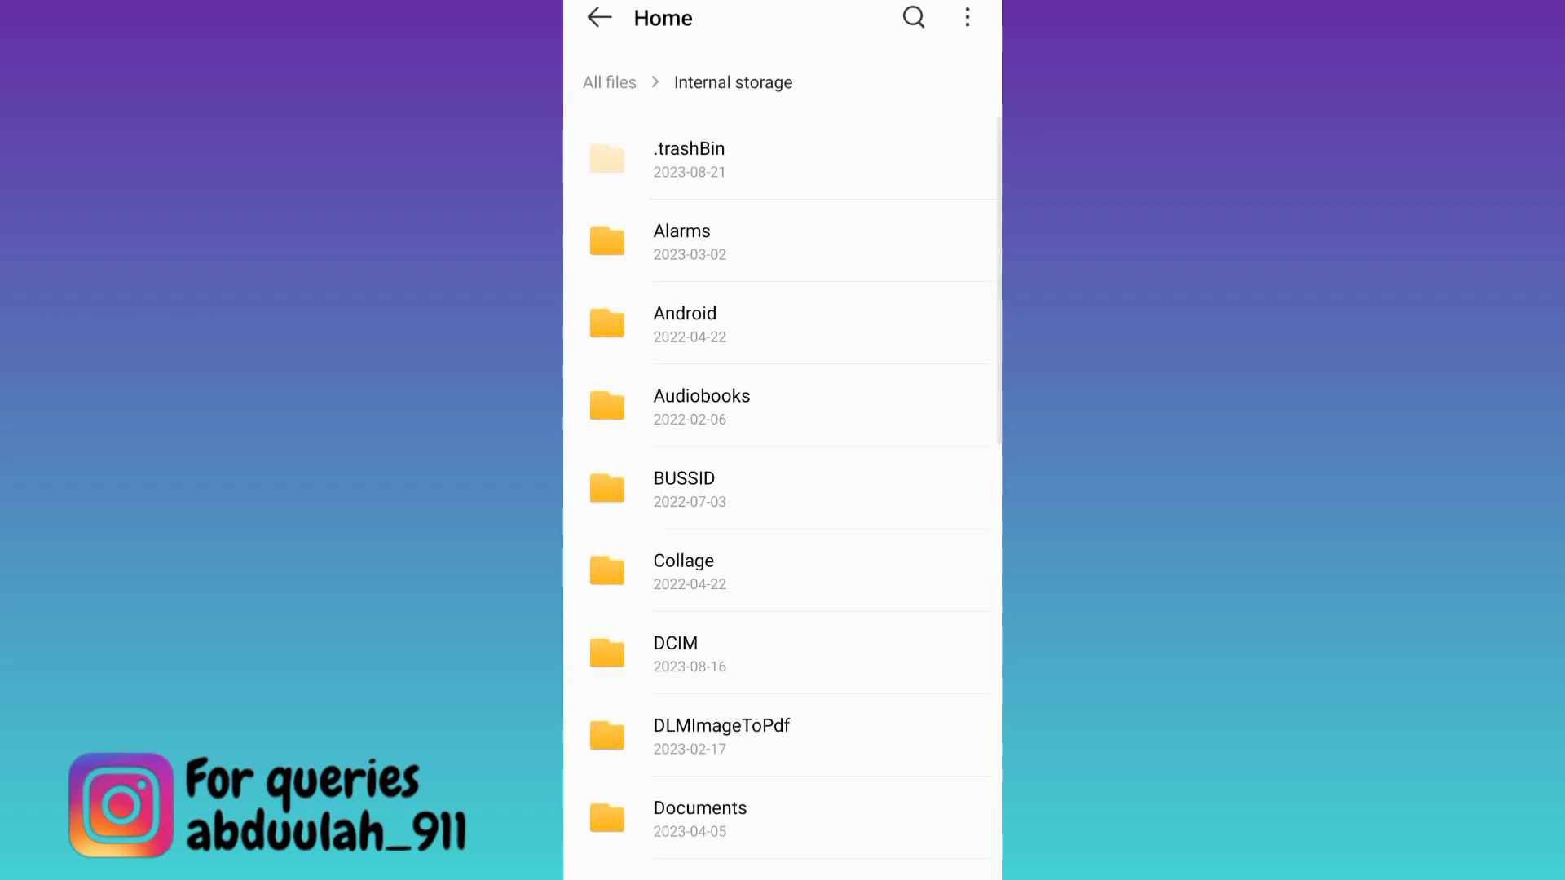
pyautogui.click(686, 324)
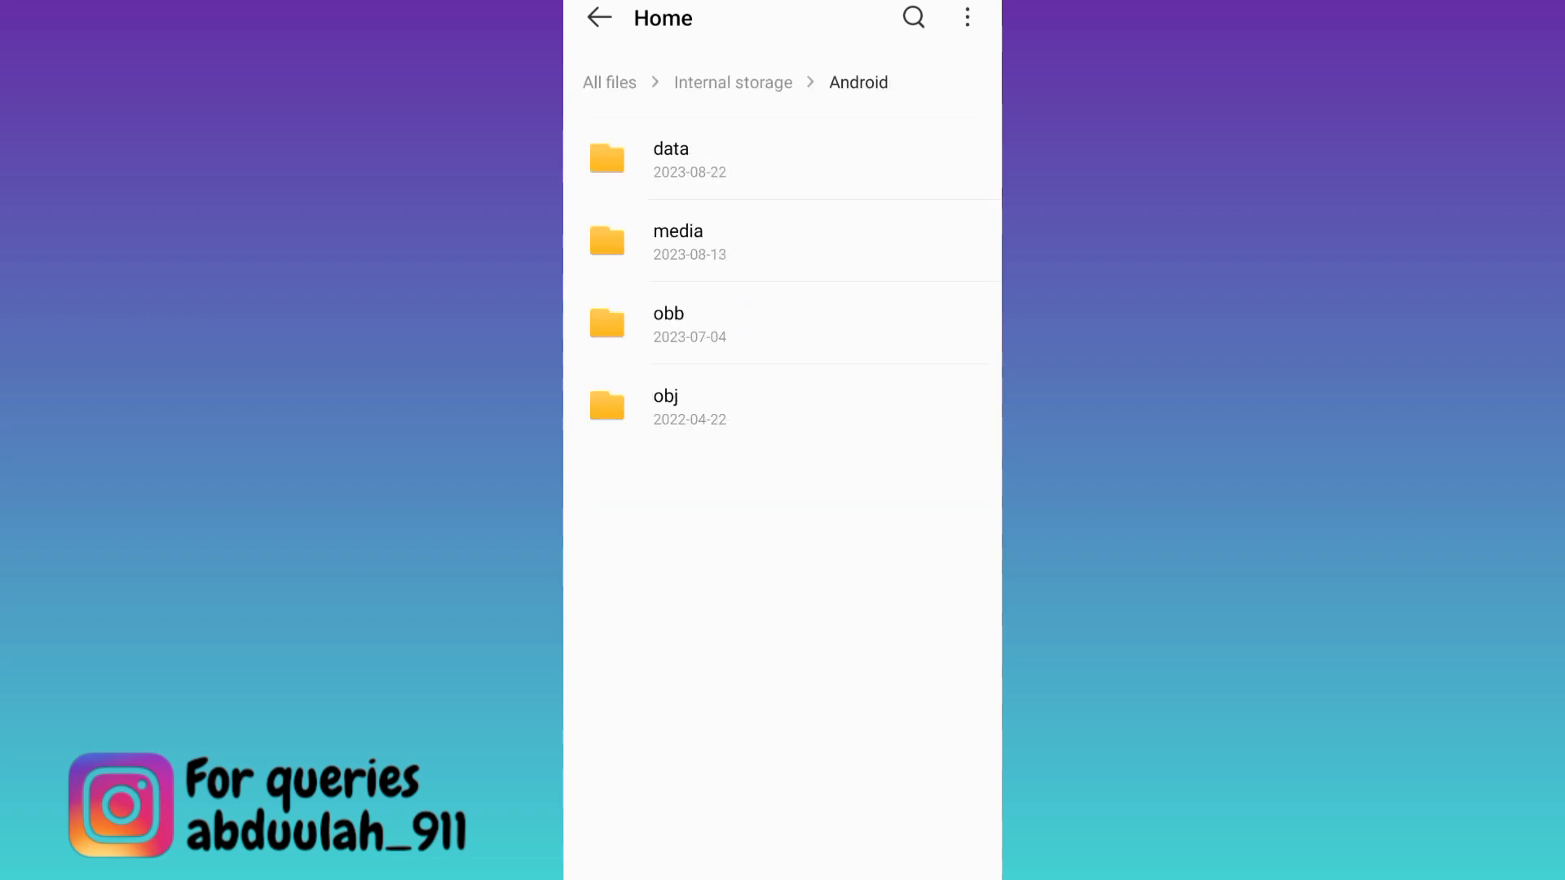
pyautogui.click(678, 241)
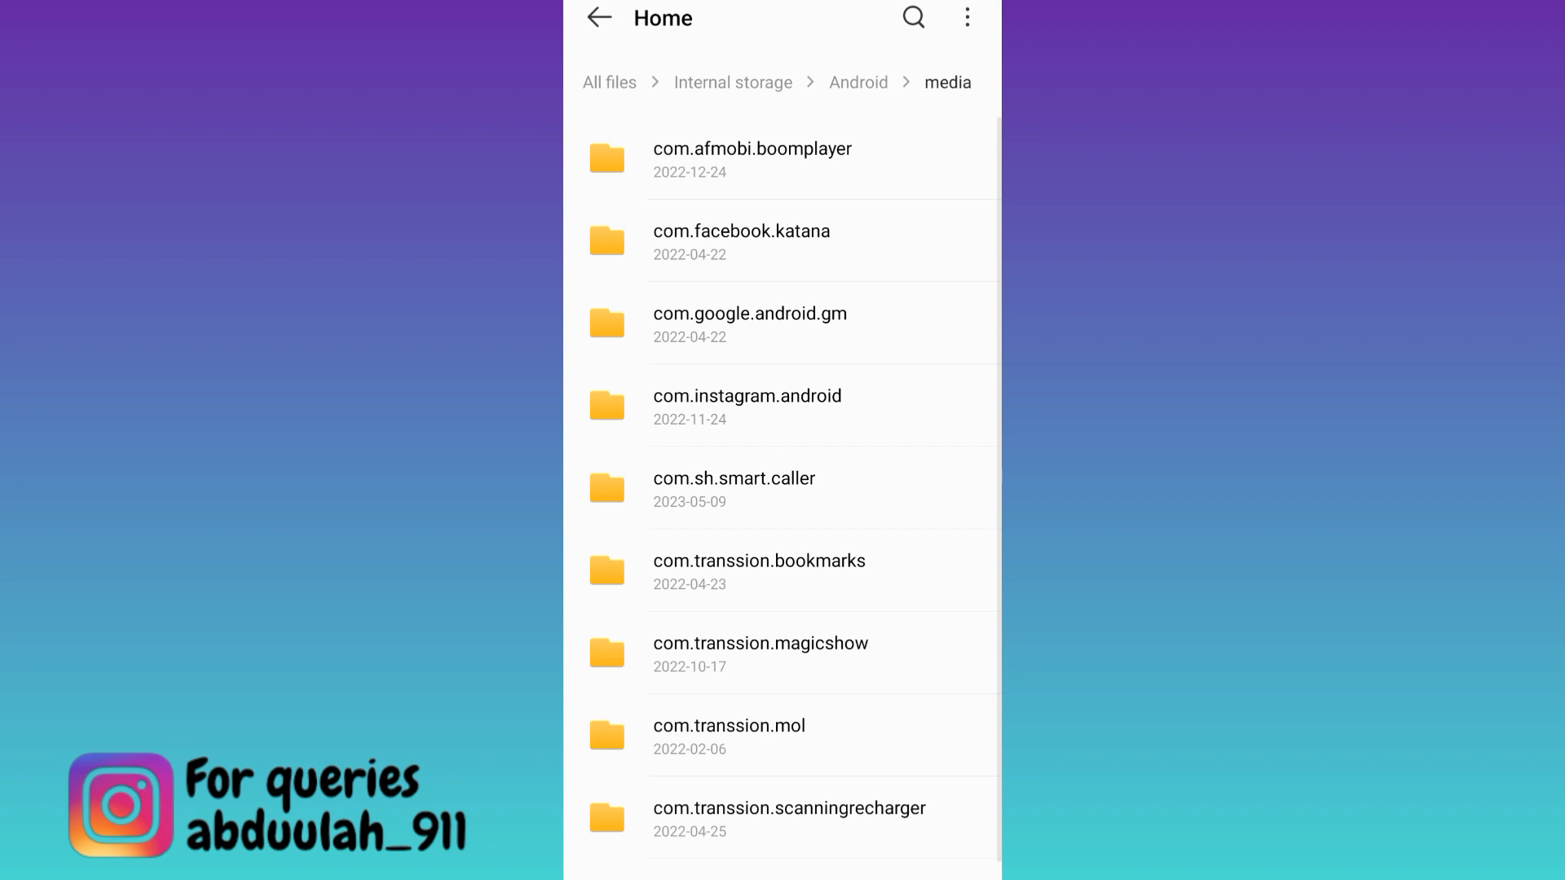
pyautogui.scroll(-3)
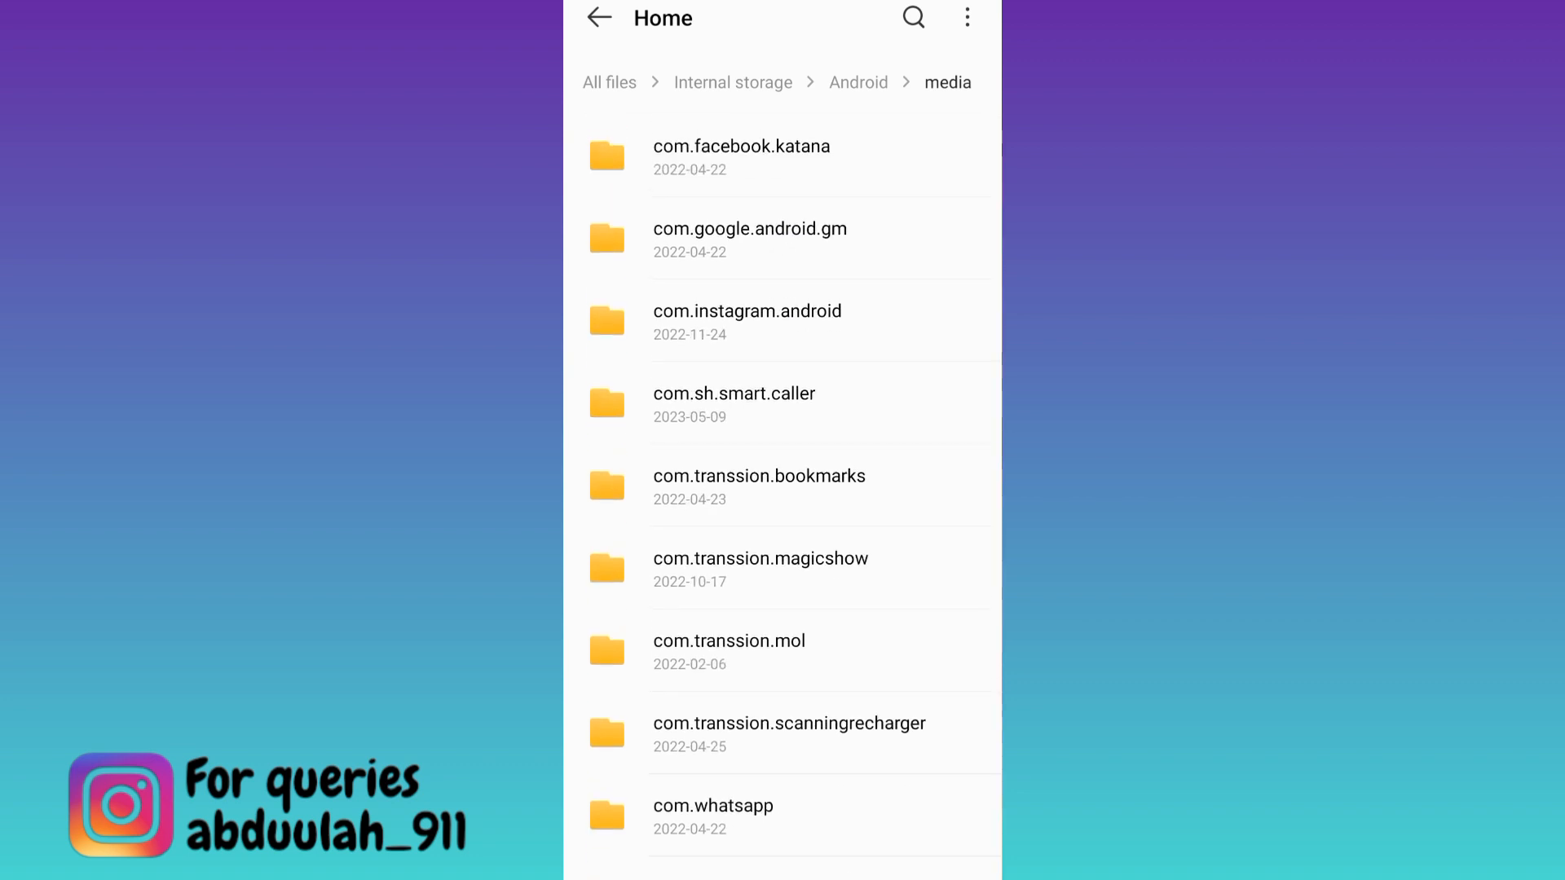
pyautogui.click(714, 817)
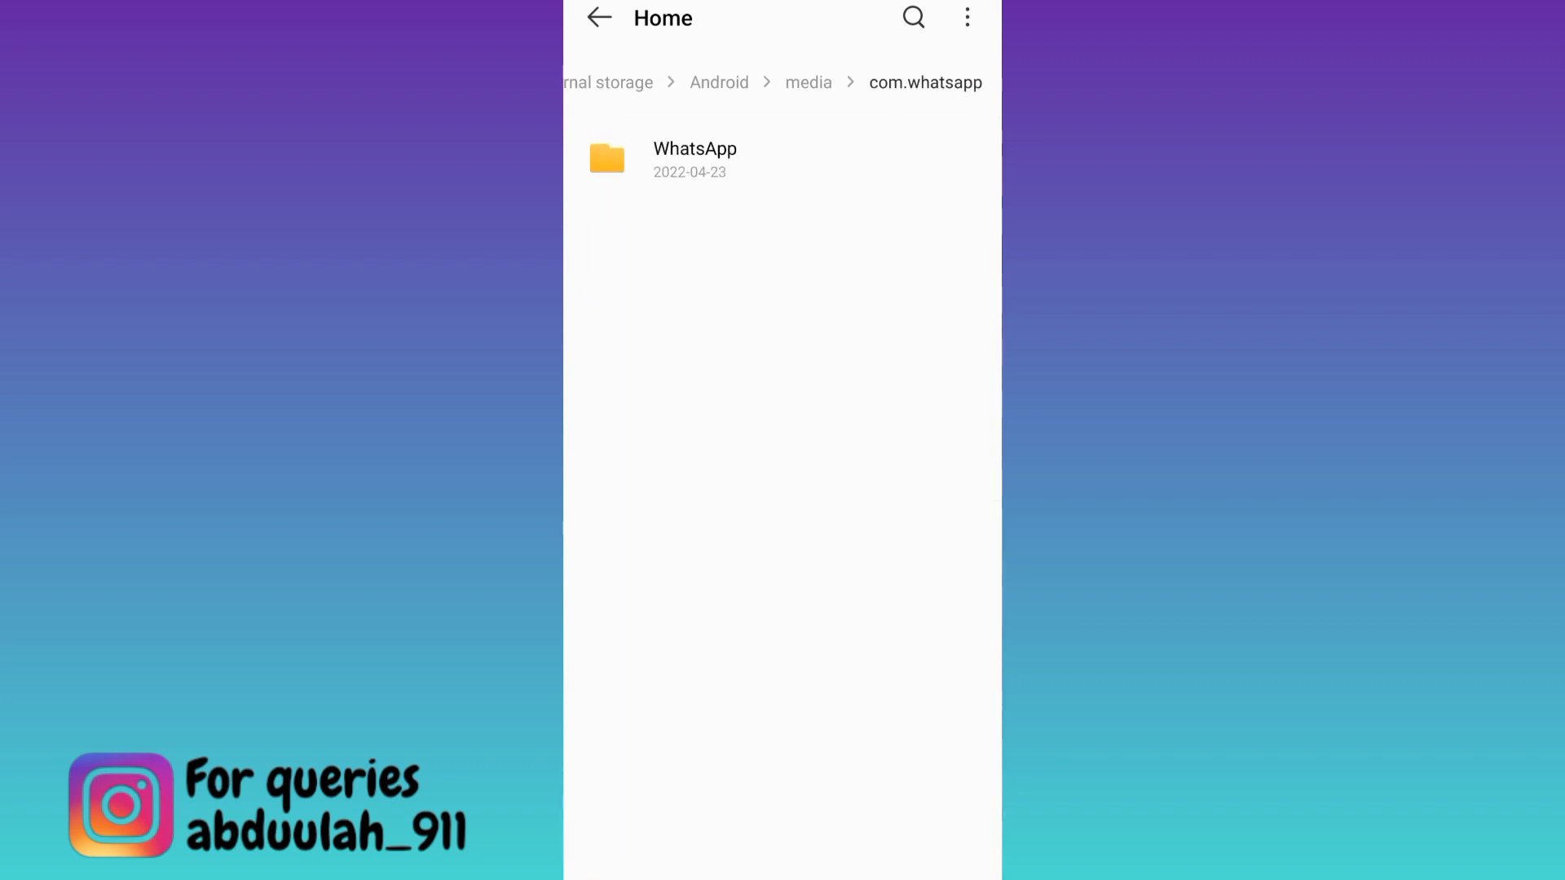
pyautogui.click(695, 160)
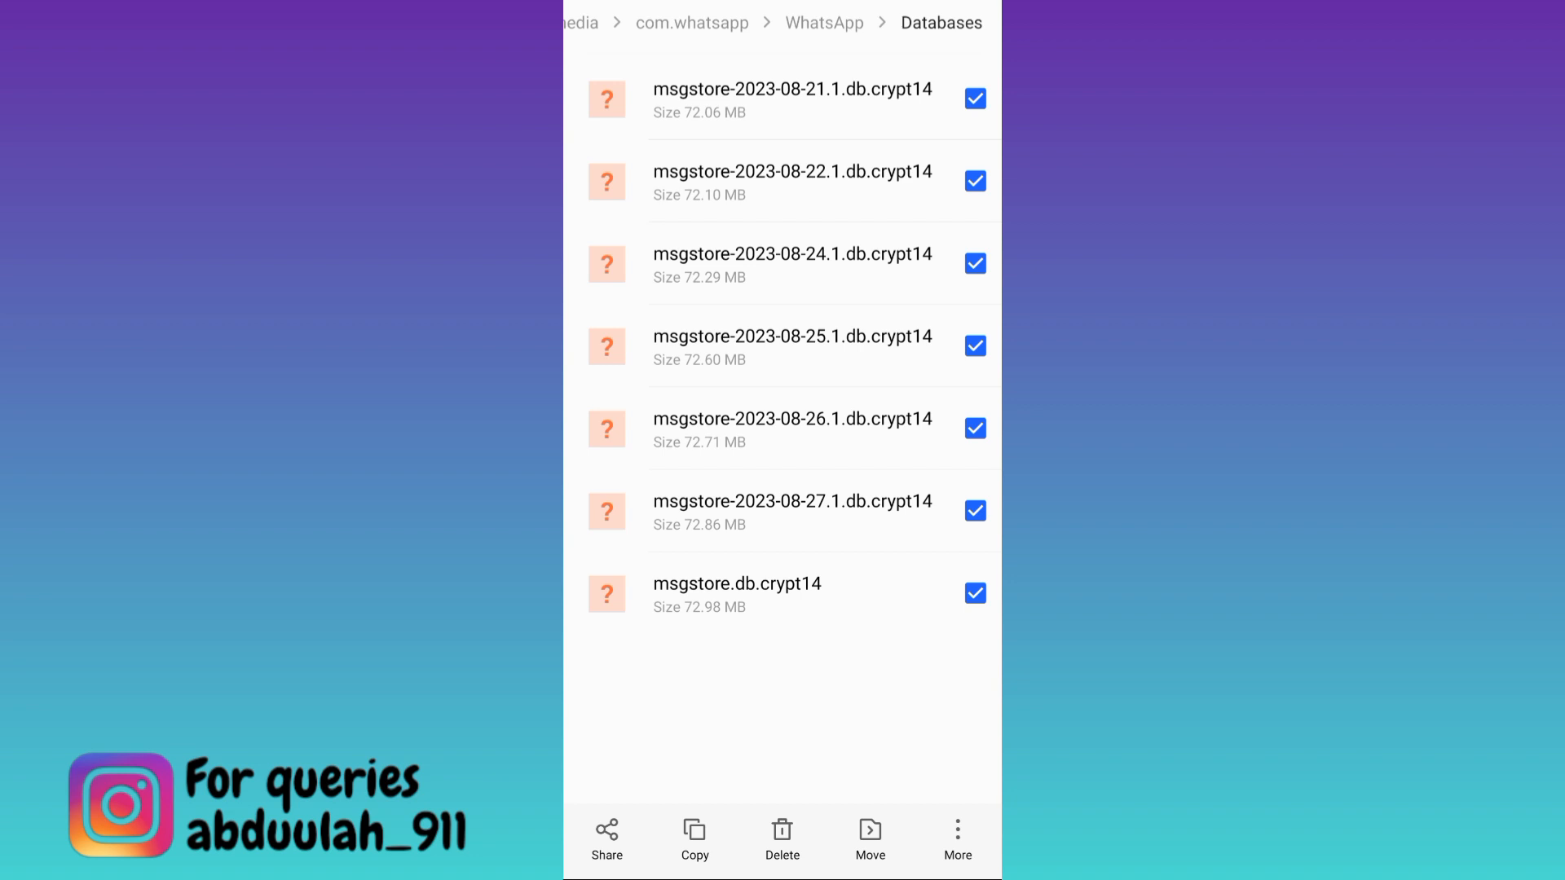
# - Copy the selected msgstore files and paste them into the WhatsApp Backups folder
pyautogui.click(695, 838)
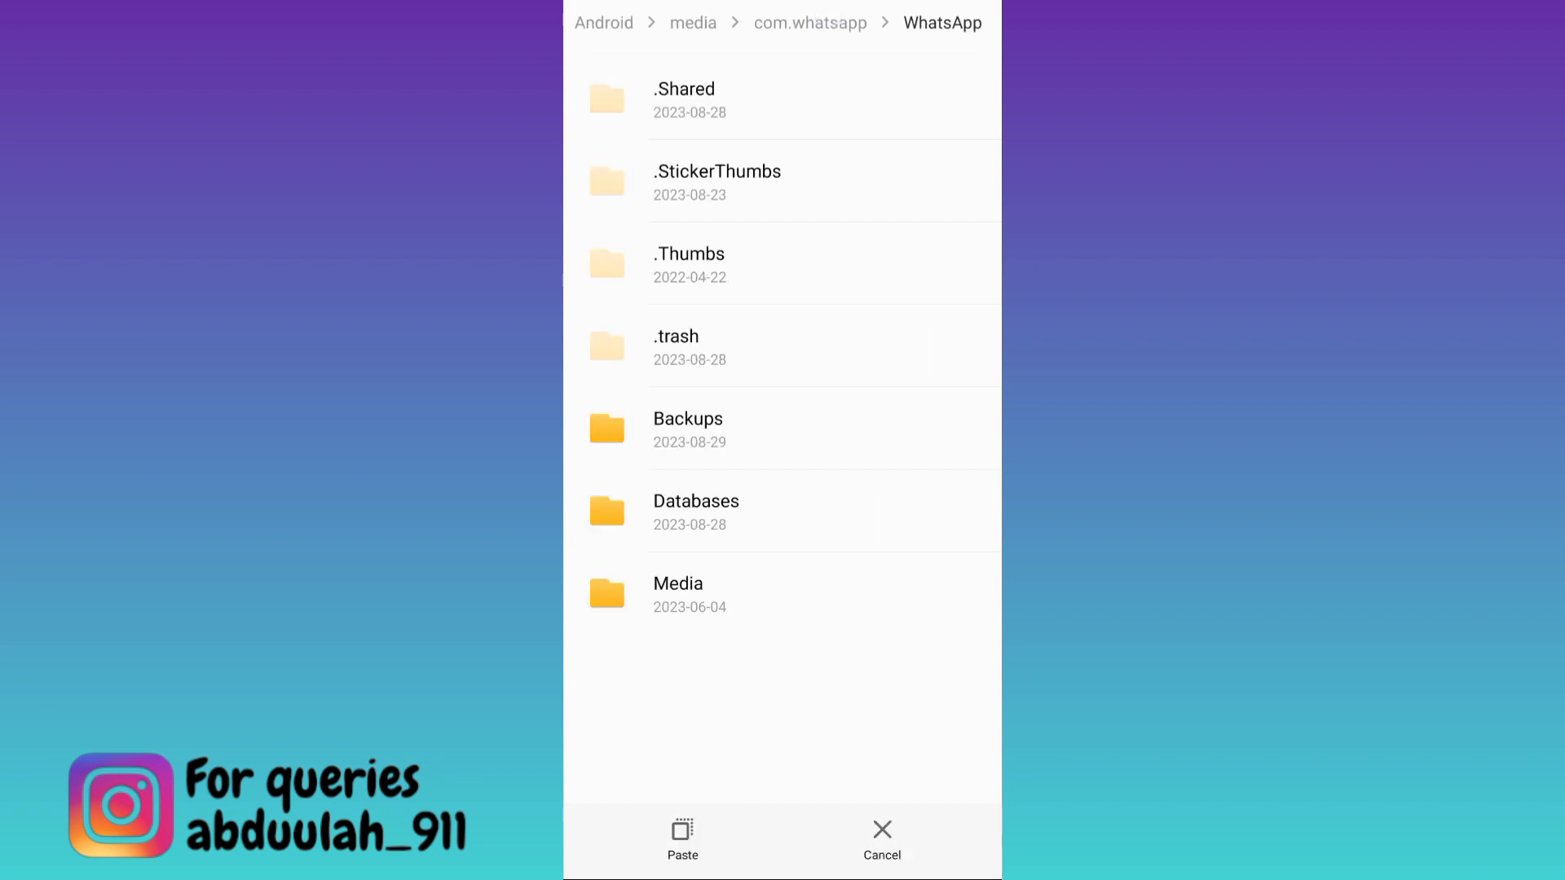
pyautogui.click(688, 429)
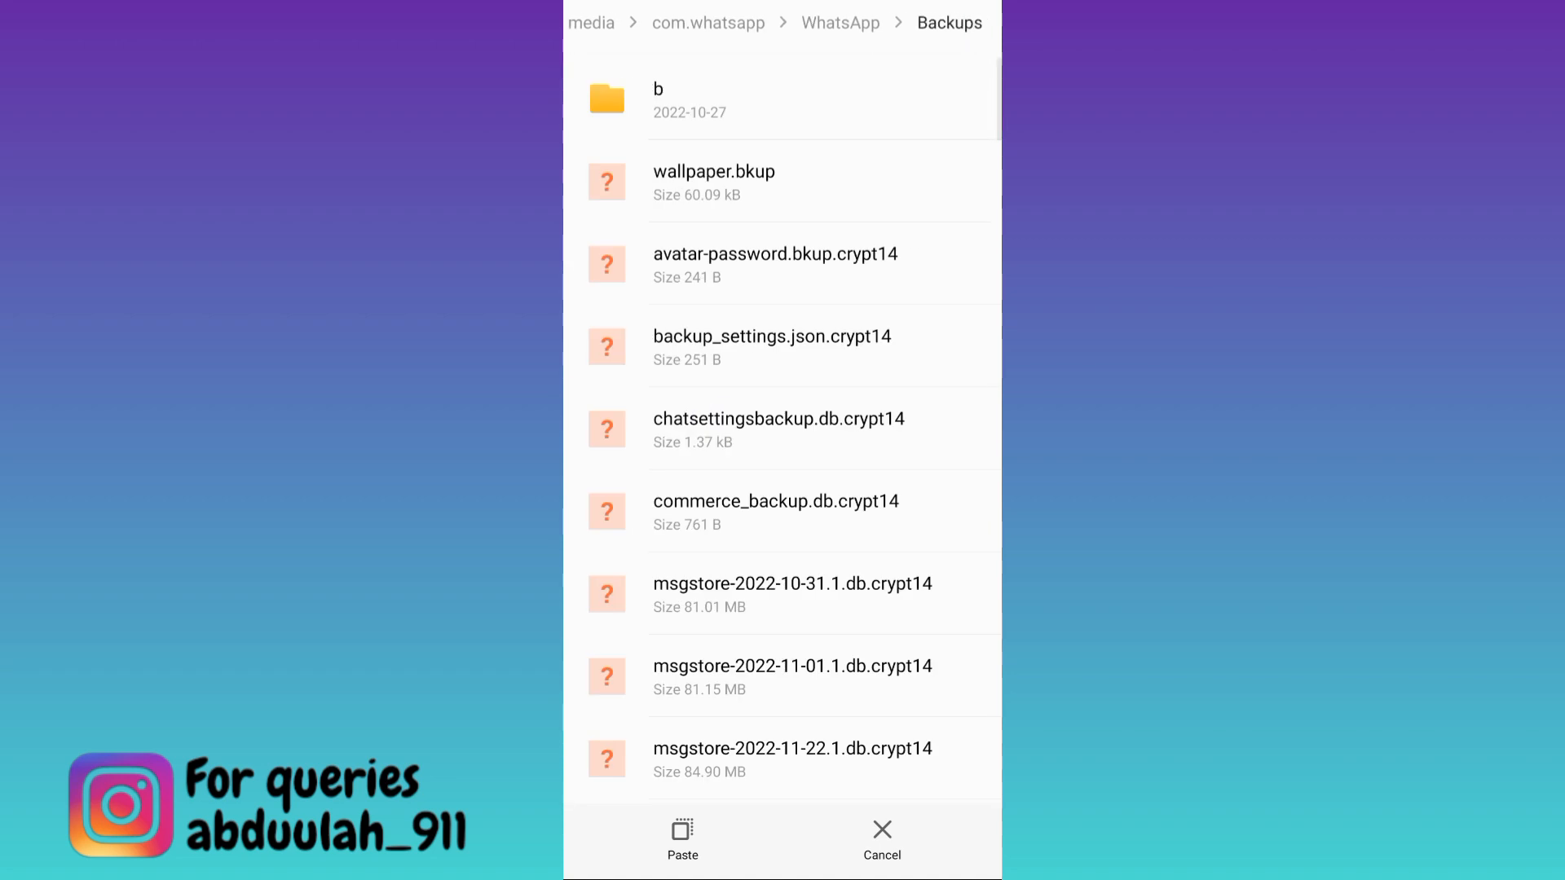
pyautogui.click(683, 838)
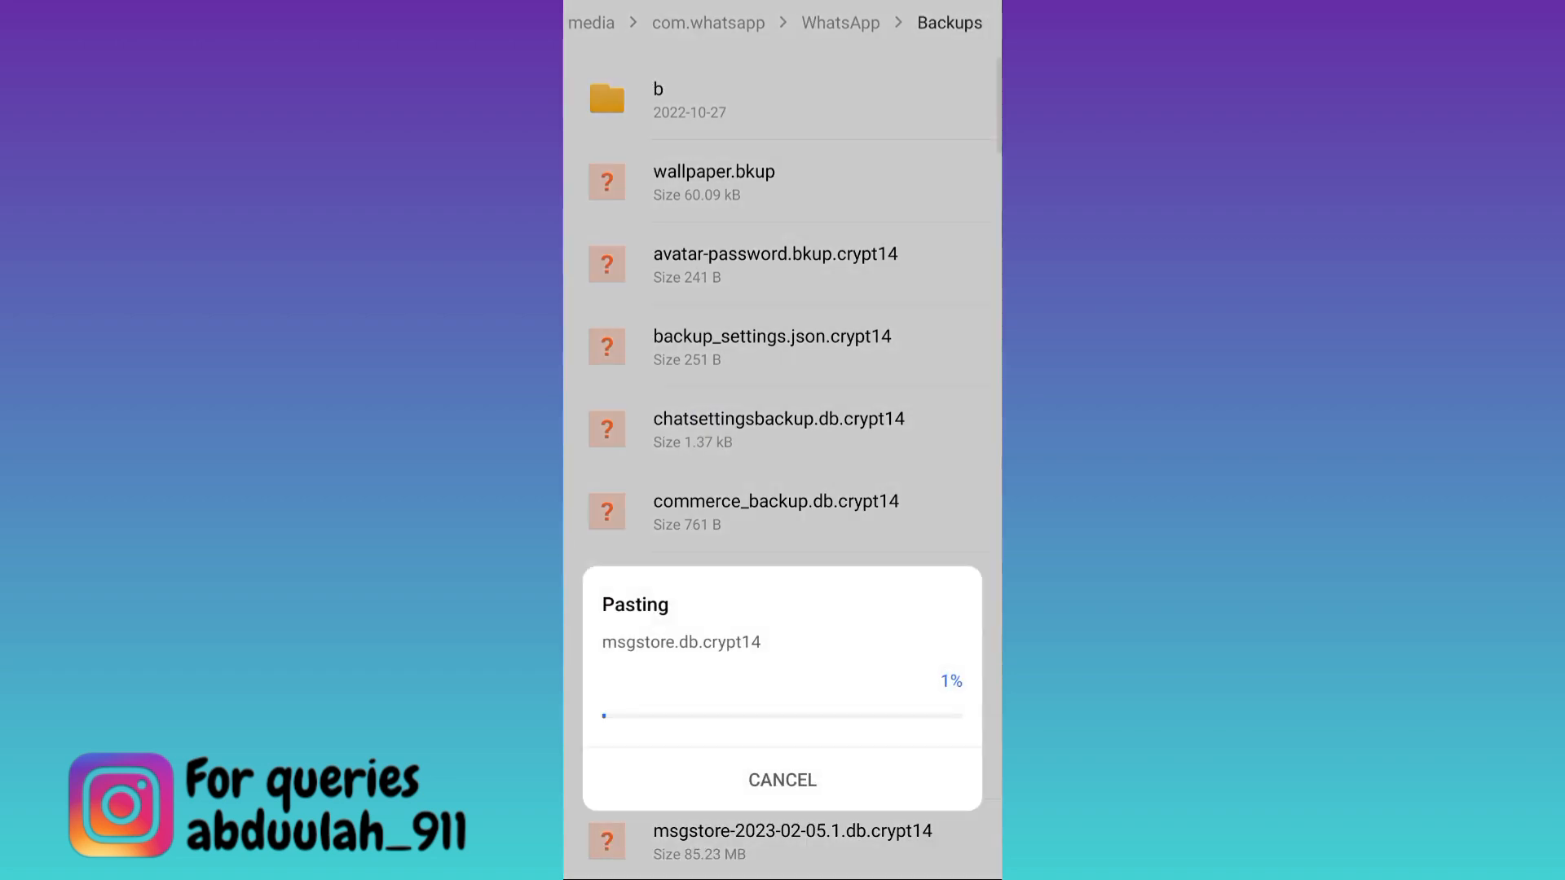